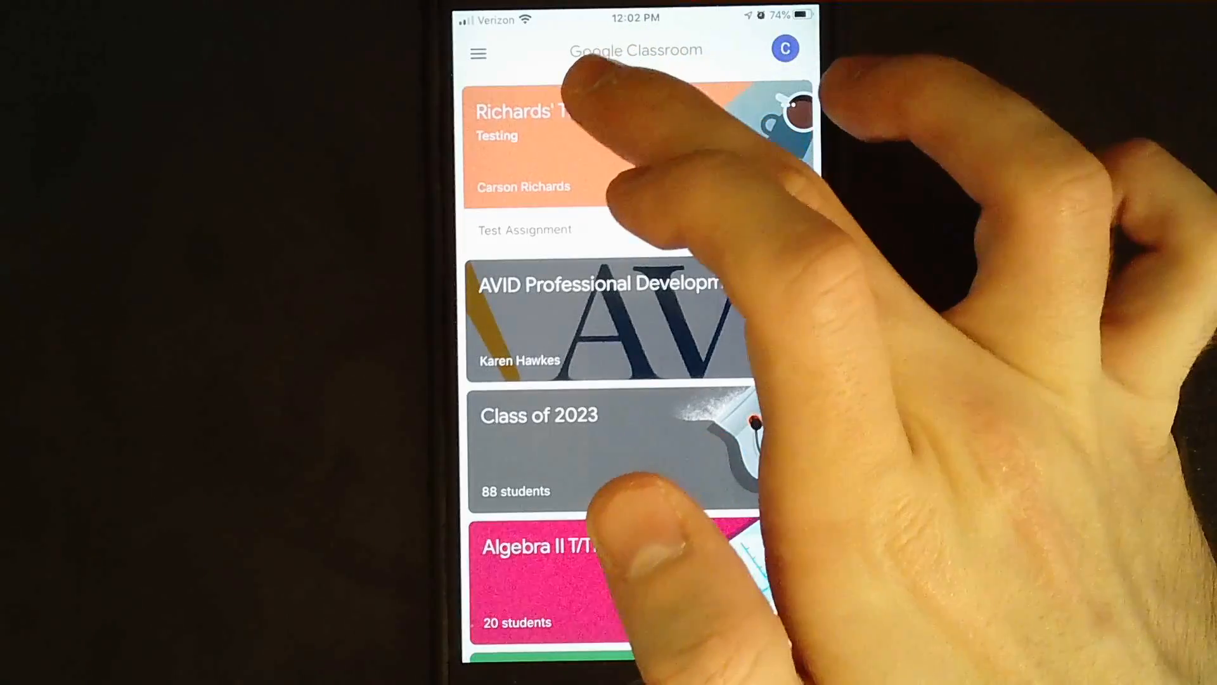
- Open Richards' Test Class and its 'New assignment: Test Assignment' post
{"action": "left_click", "coordinate": [567, 139]}
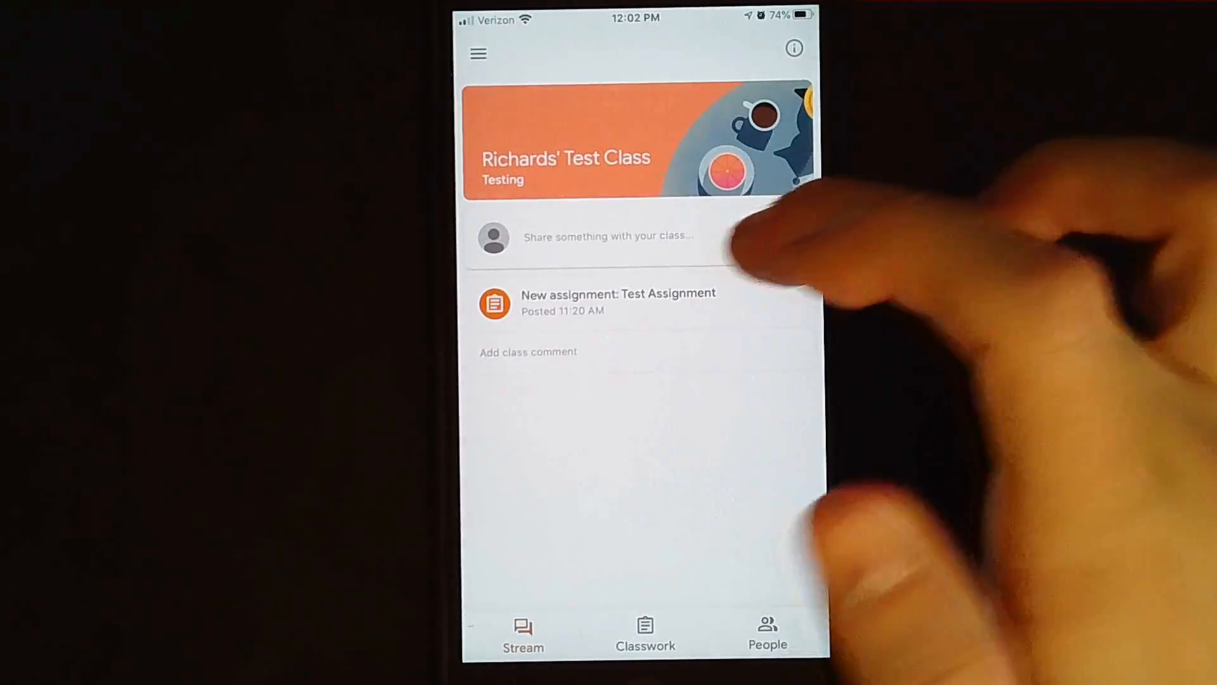
{"action": "left_click", "coordinate": [617, 303]}
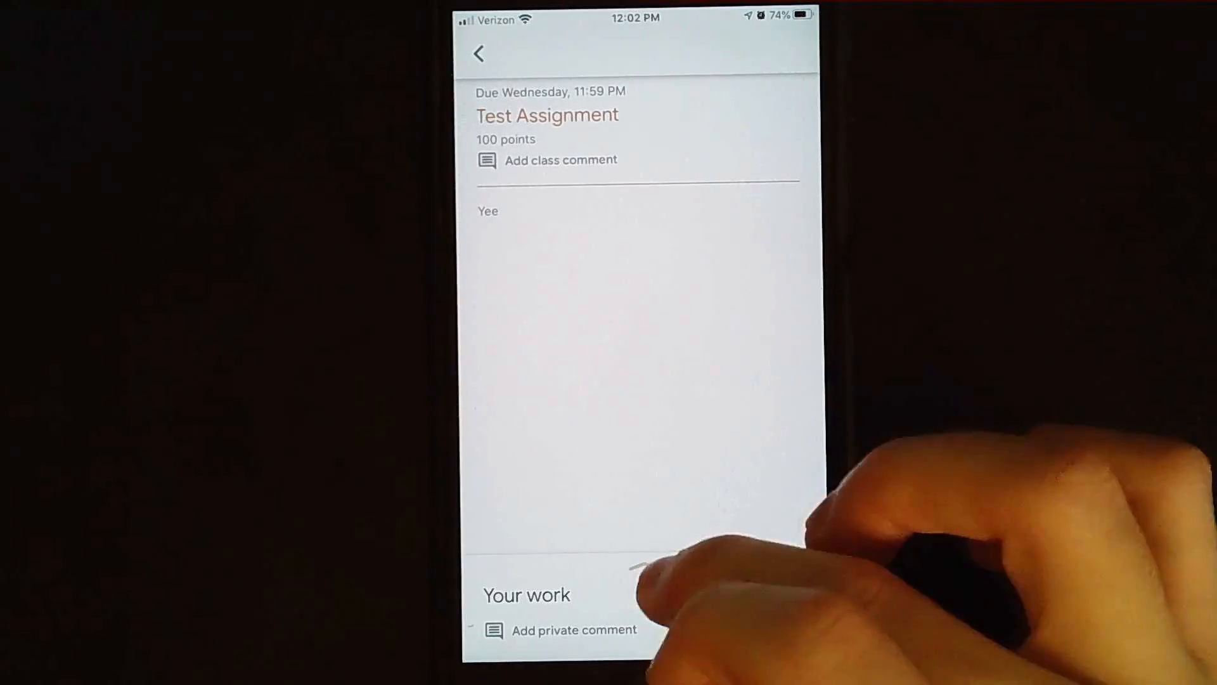
- From Your work, attach a new blank Google Doc to the assignment
{"action": "left_click", "coordinate": [526, 595]}
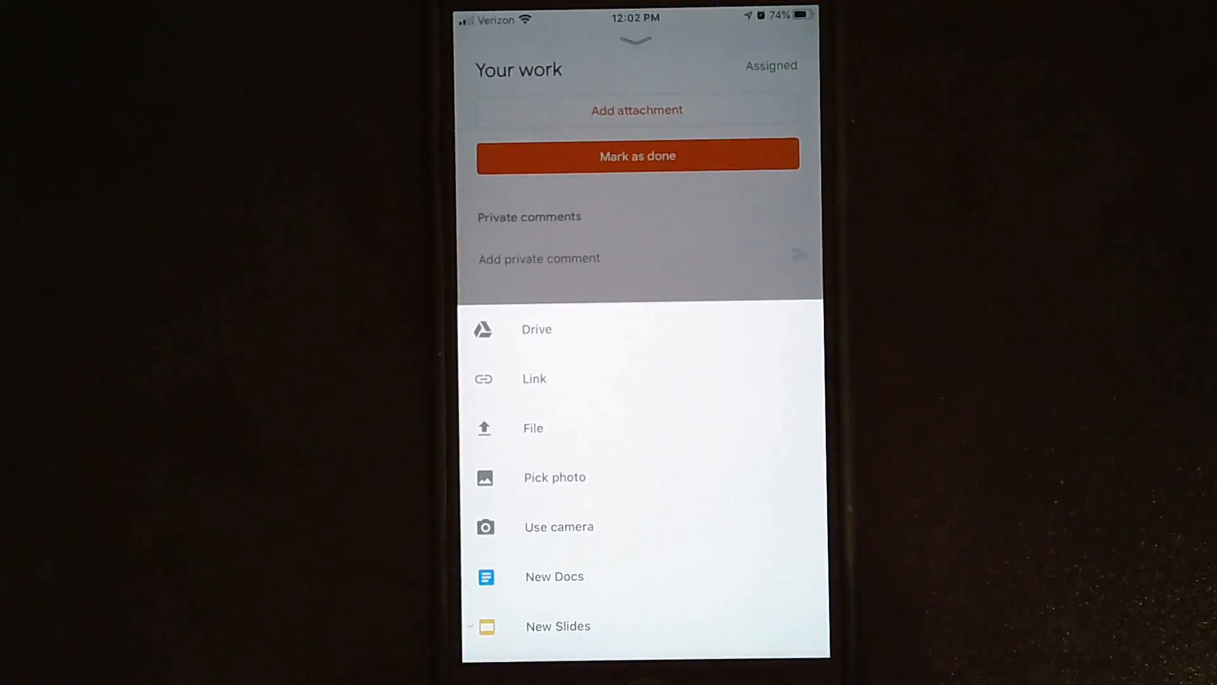
{"action": "left_click", "coordinate": [554, 577]}
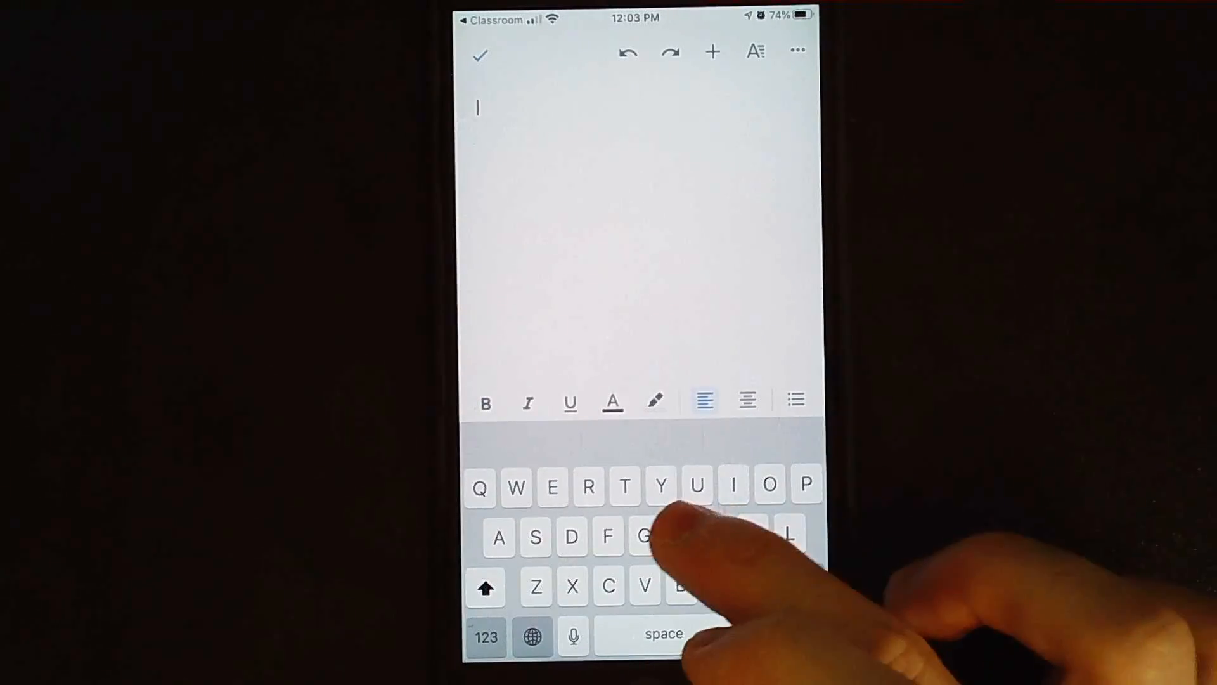
- Write 'Hi' in the new doc and insert an image from the camera
{"action": "type", "text": "i"}
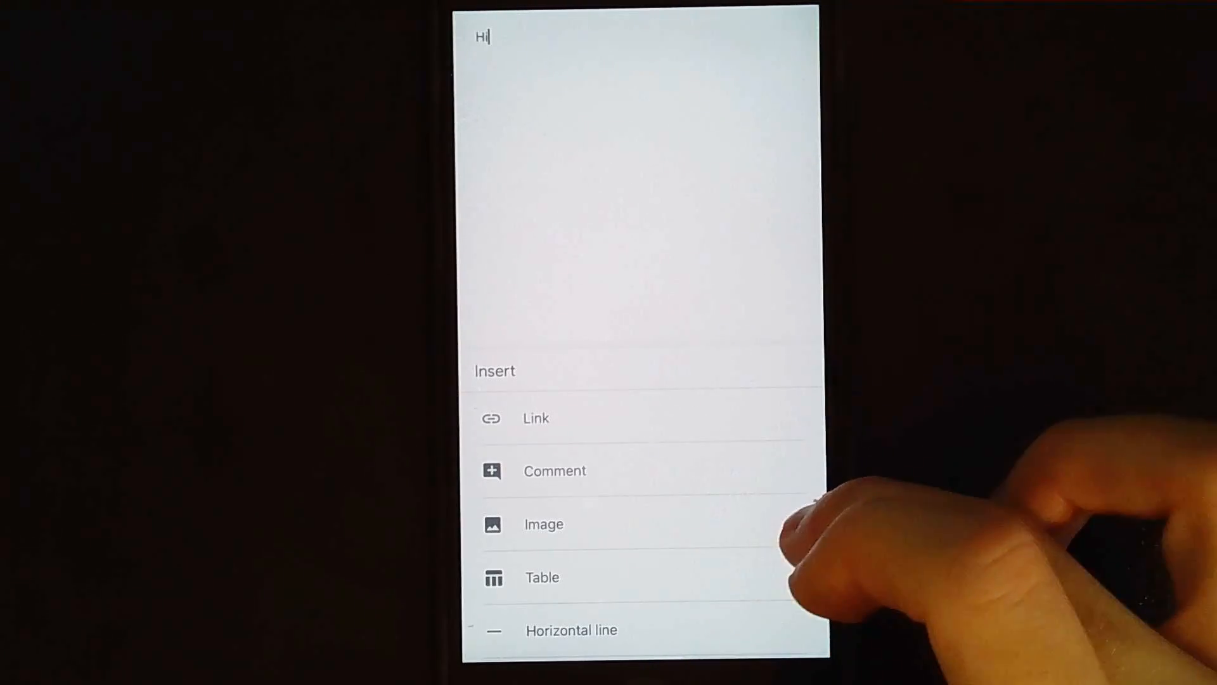
{"action": "left_click", "coordinate": [543, 524]}
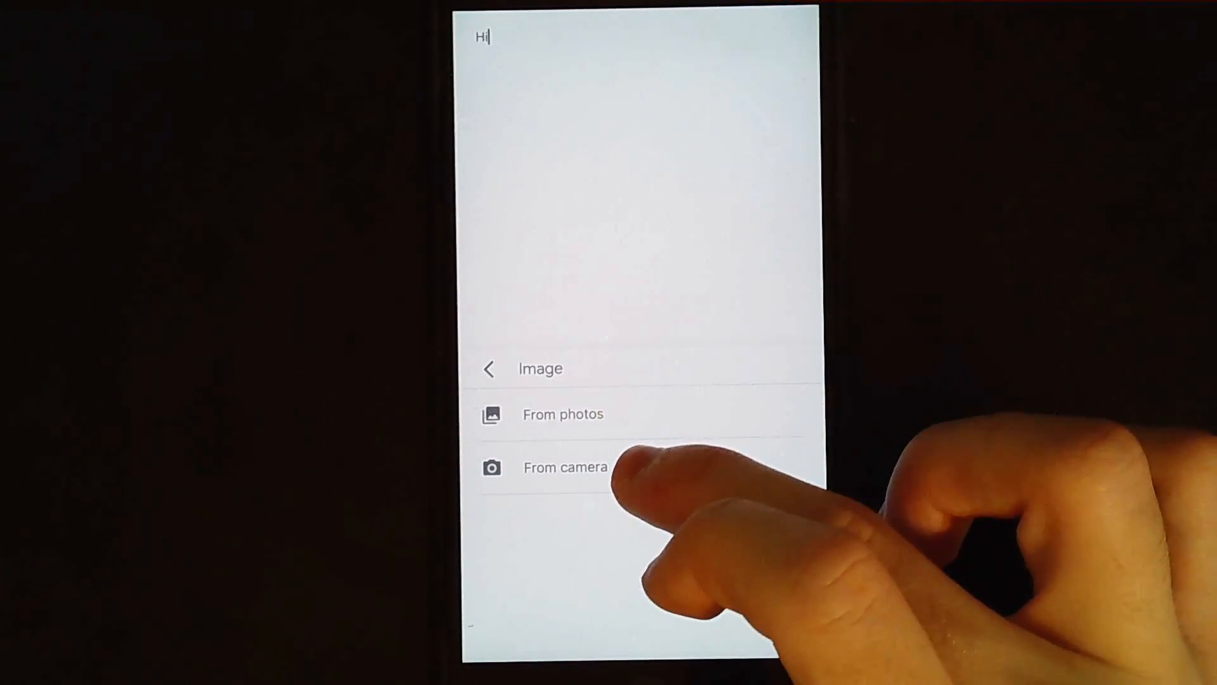
{"action": "left_click", "coordinate": [564, 466]}
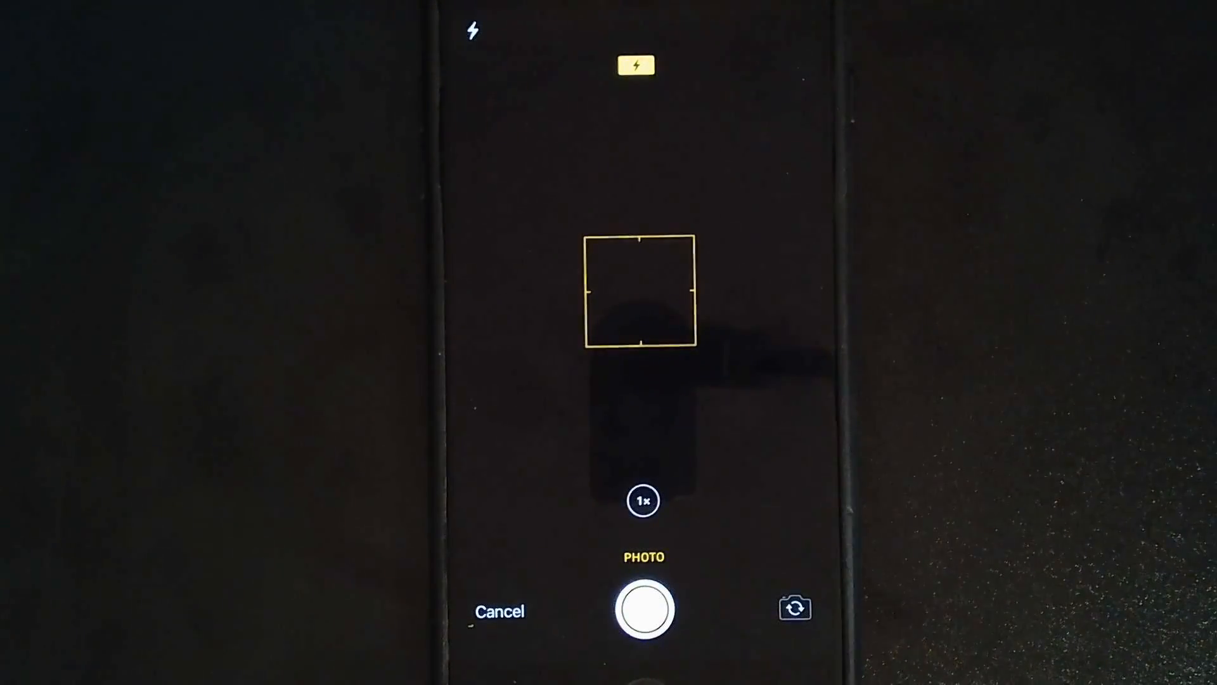
- Take the photo of the handwritten polynomial notes
{"action": "left_click", "coordinate": [642, 608]}
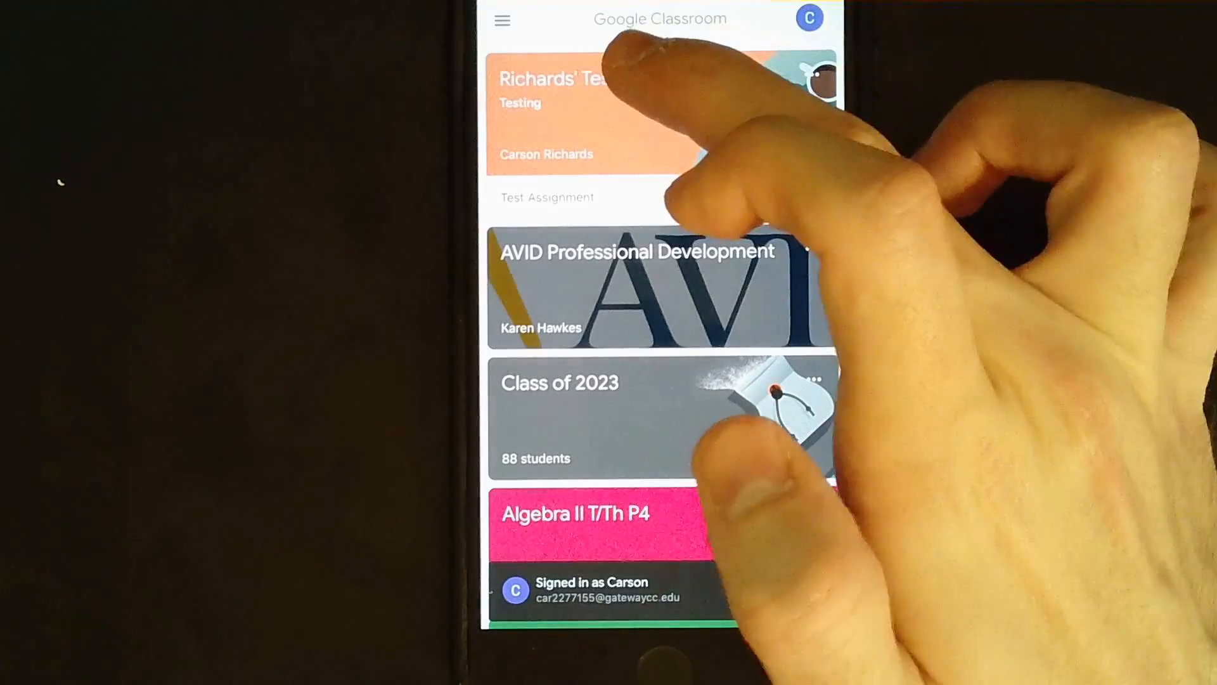
- Open Test Assignment, turn it in with confirmation, and open the attached doc
{"action": "left_click", "coordinate": [546, 197]}
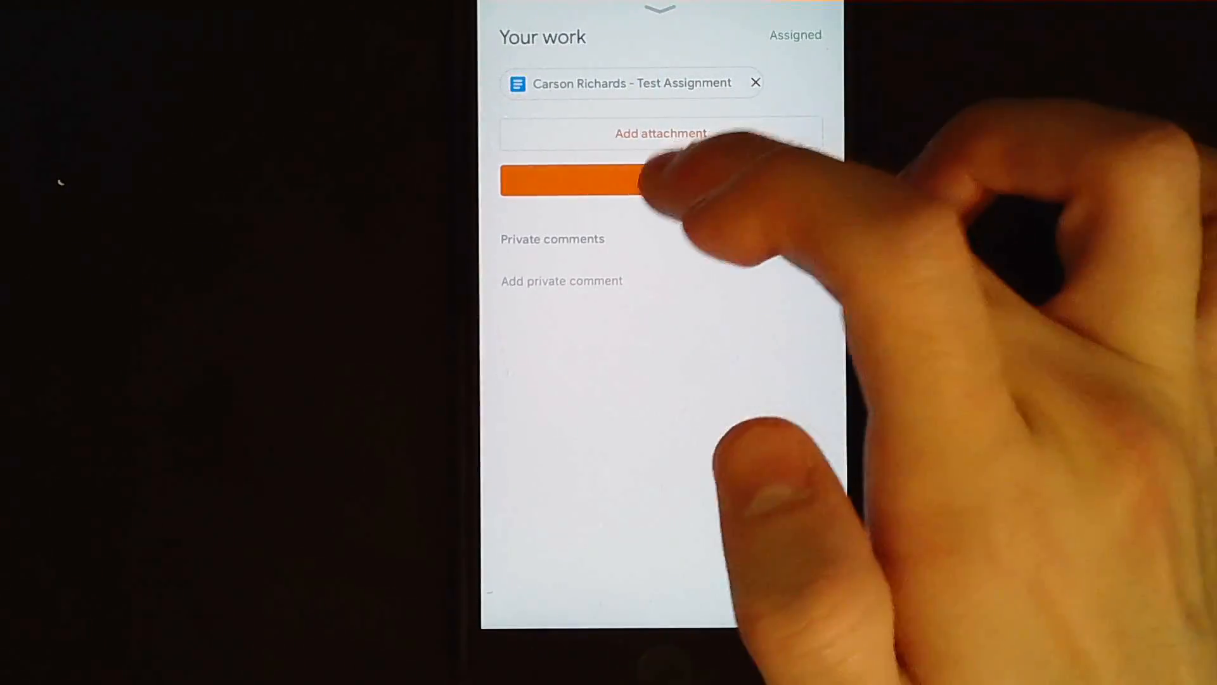
{"action": "left_click", "coordinate": [660, 178]}
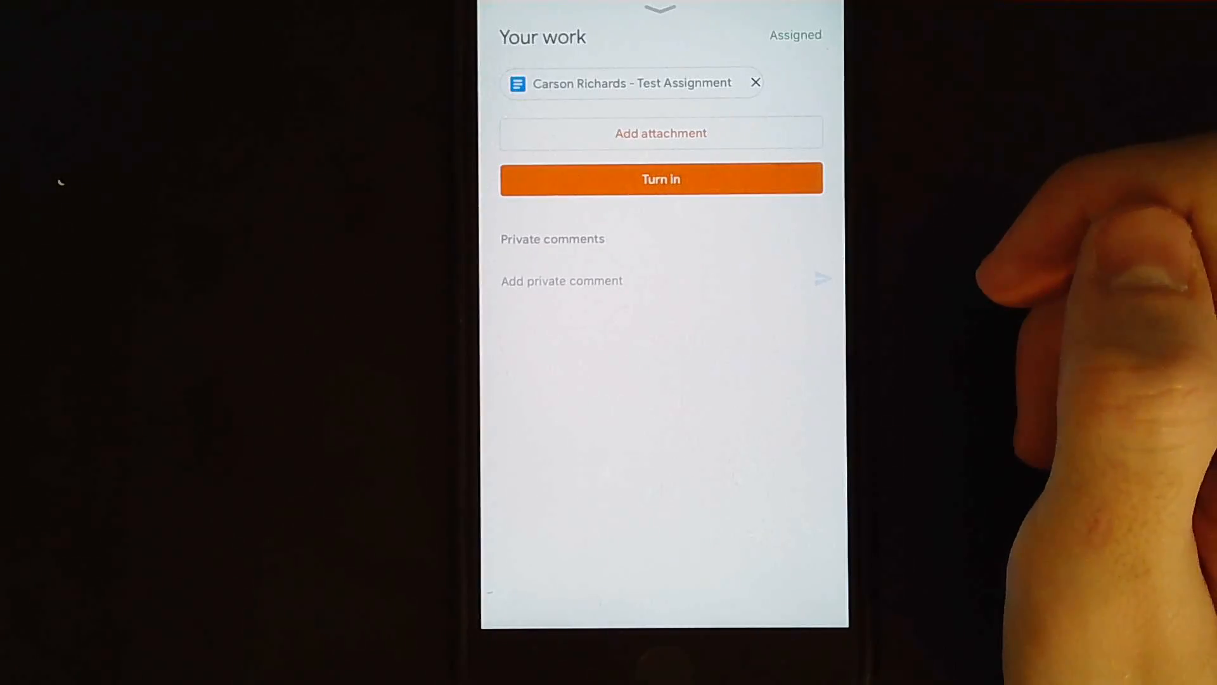
{"action": "left_click", "coordinate": [661, 179]}
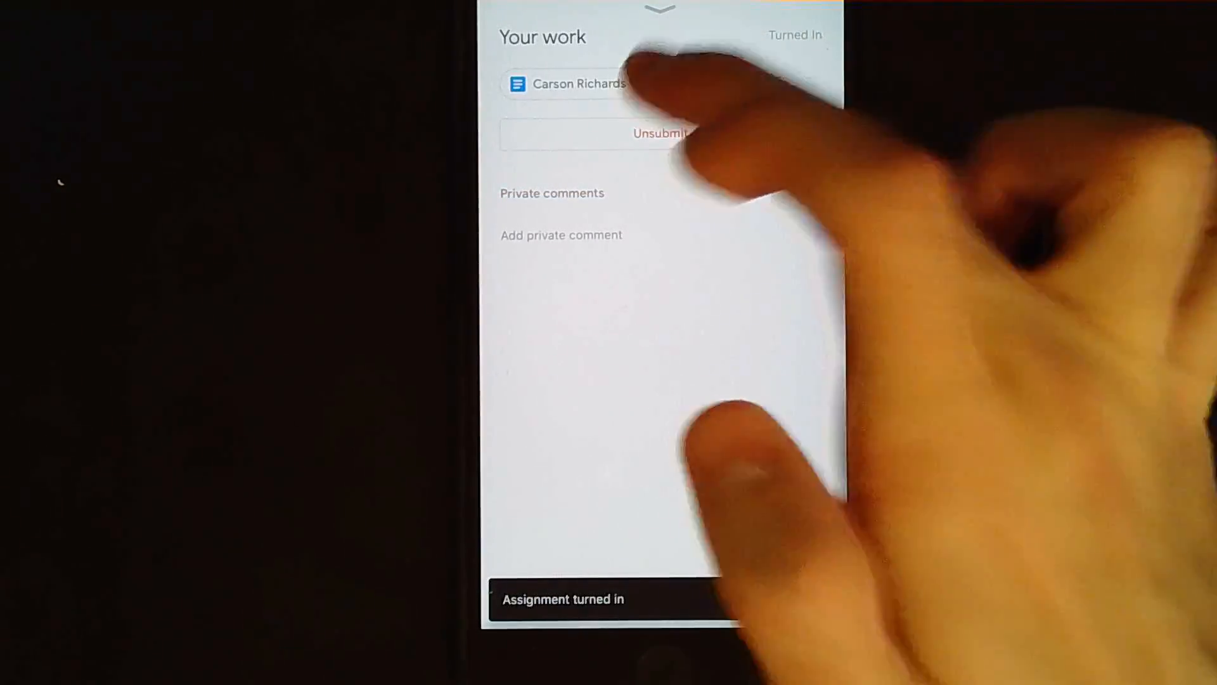
{"action": "left_click", "coordinate": [578, 84]}
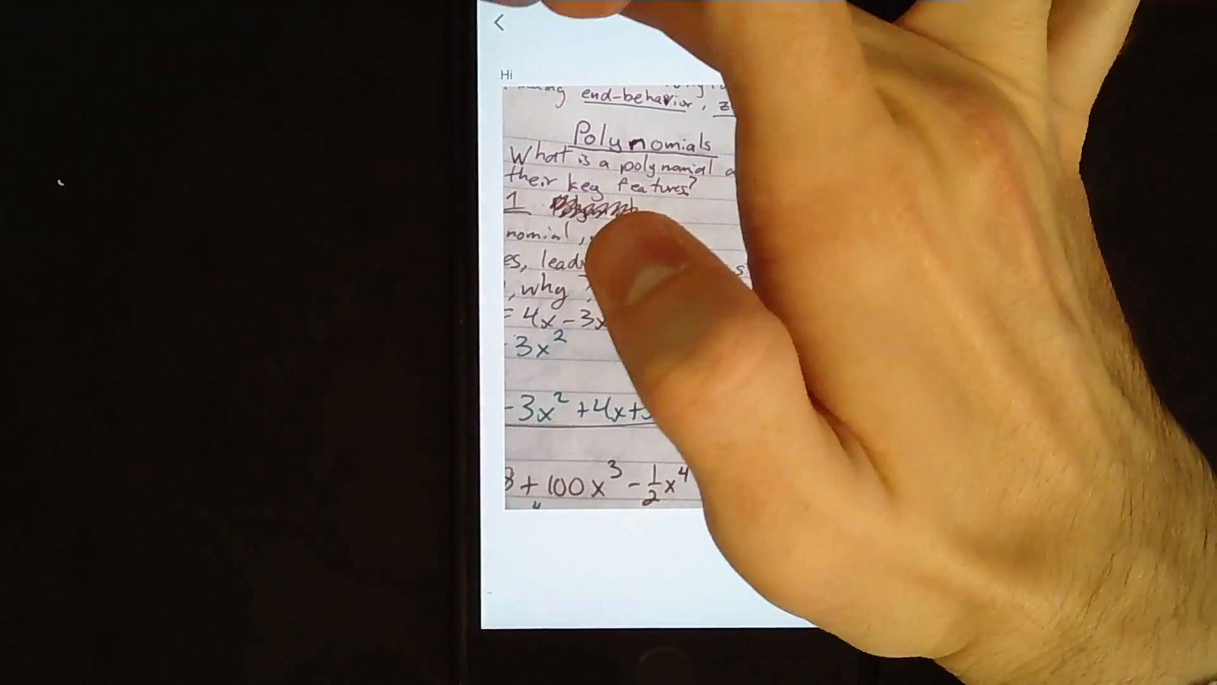
- Leave the reviewed document and go back to the Classroom class list
{"action": "left_click", "coordinate": [501, 21]}
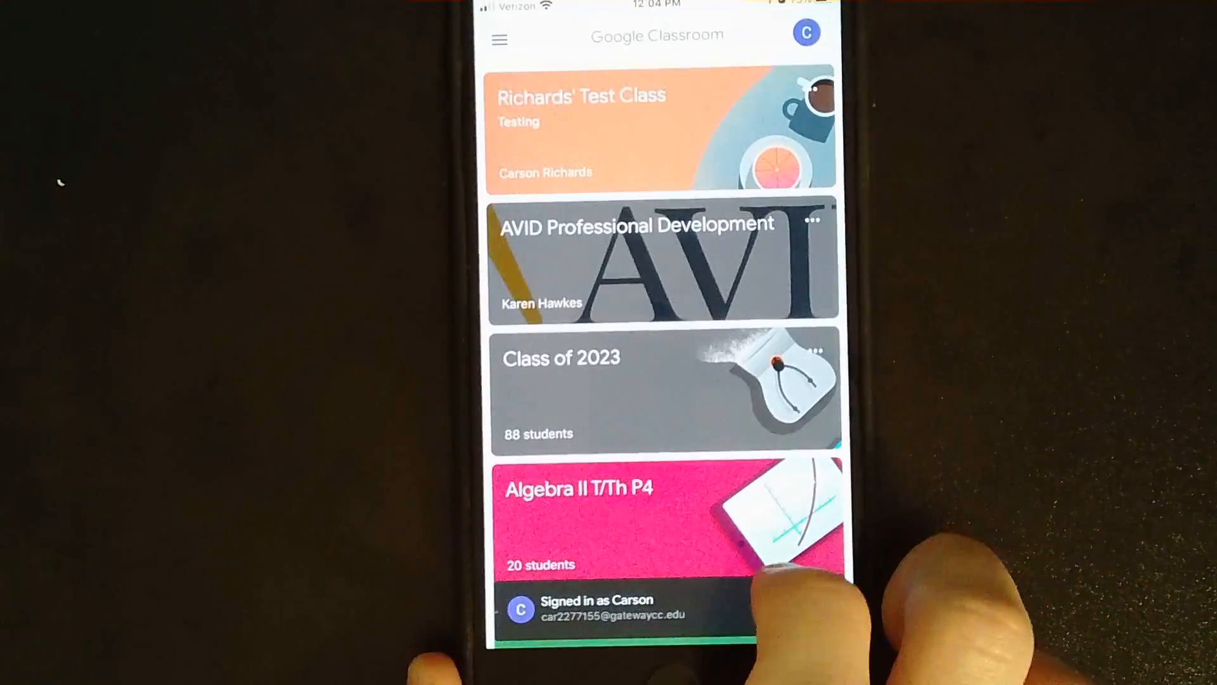